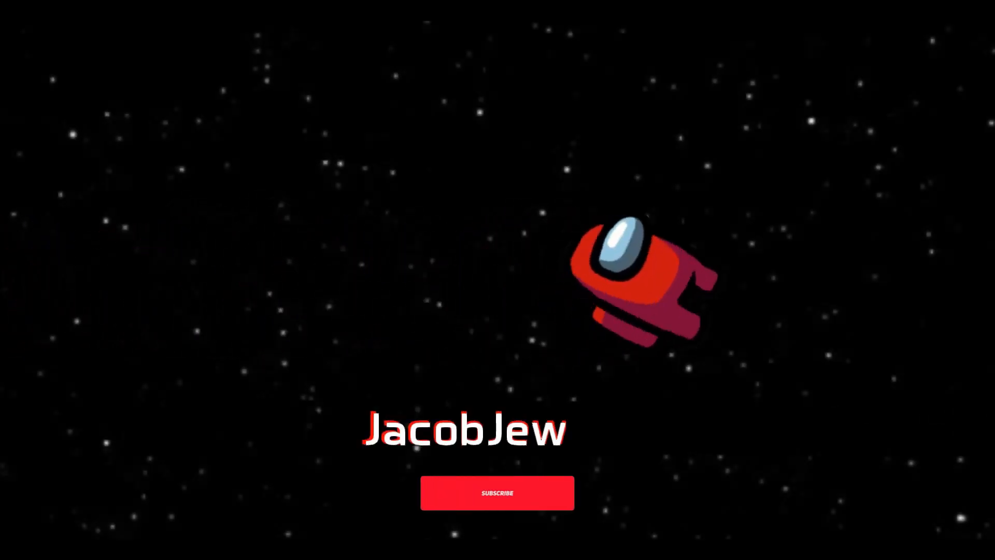
pyautogui.click(496, 492)
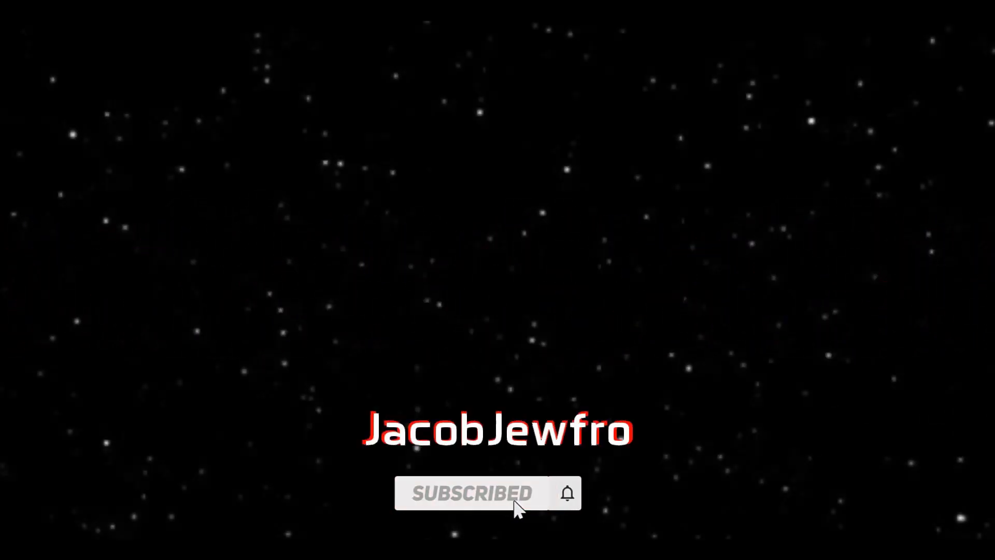